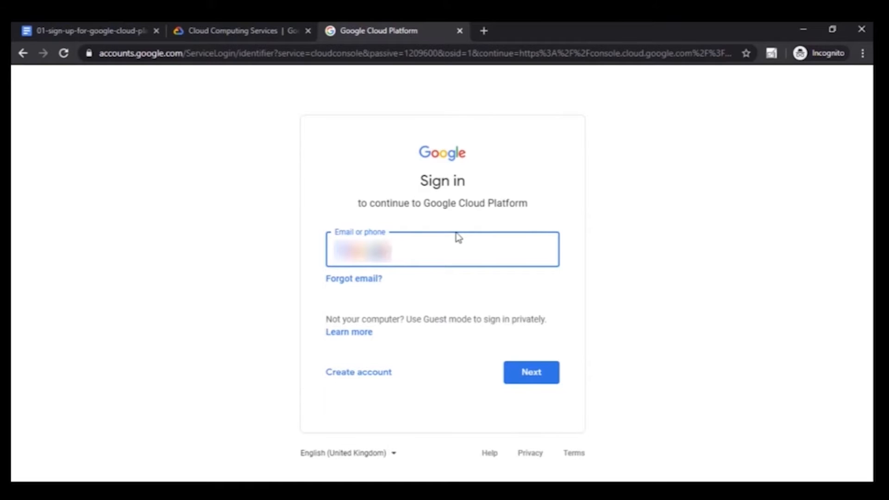
# - Sign in to the Google account with the email and password
pyautogui.click(531, 373)
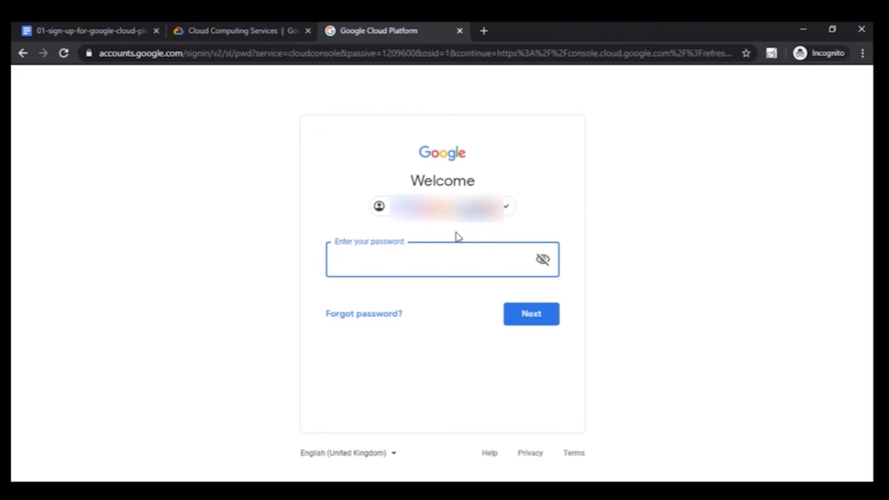
pyautogui.write('•')
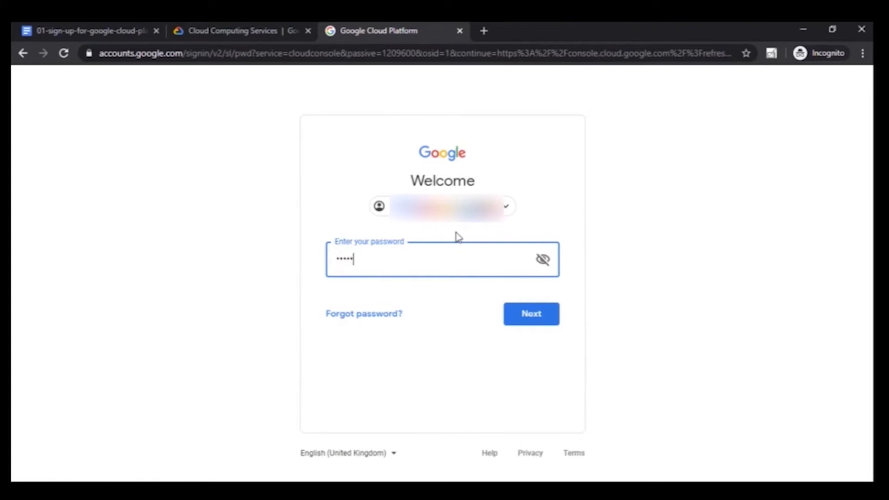
pyautogui.write('password')
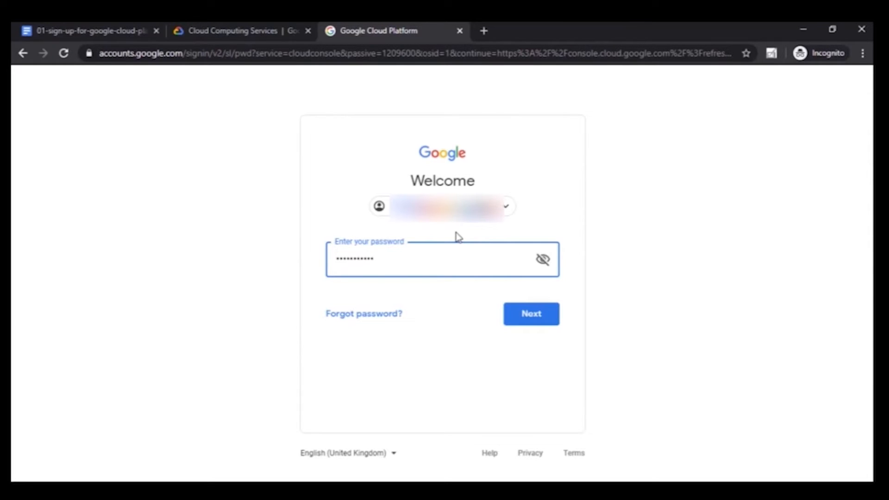
pyautogui.click(529, 313)
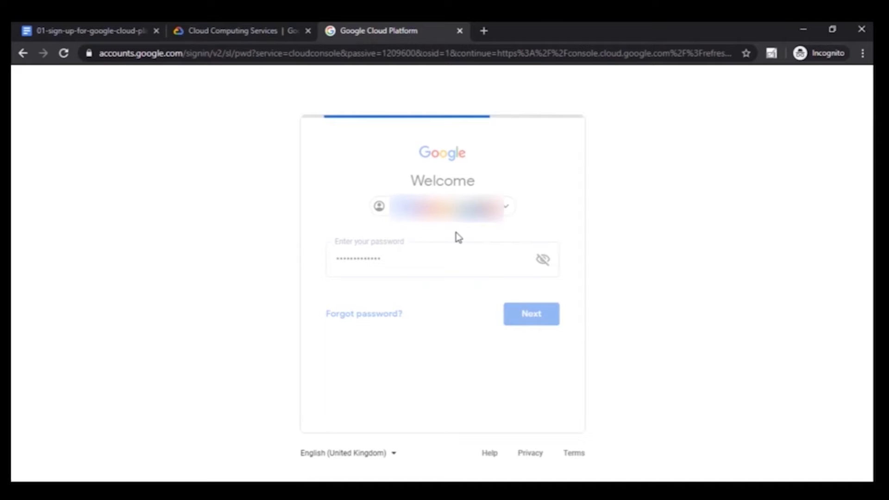
pyautogui.click(530, 314)
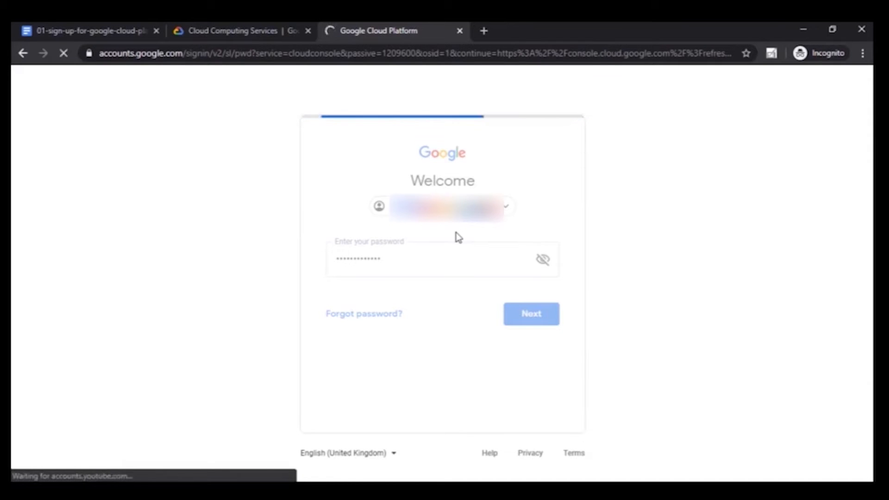
pyautogui.click(530, 314)
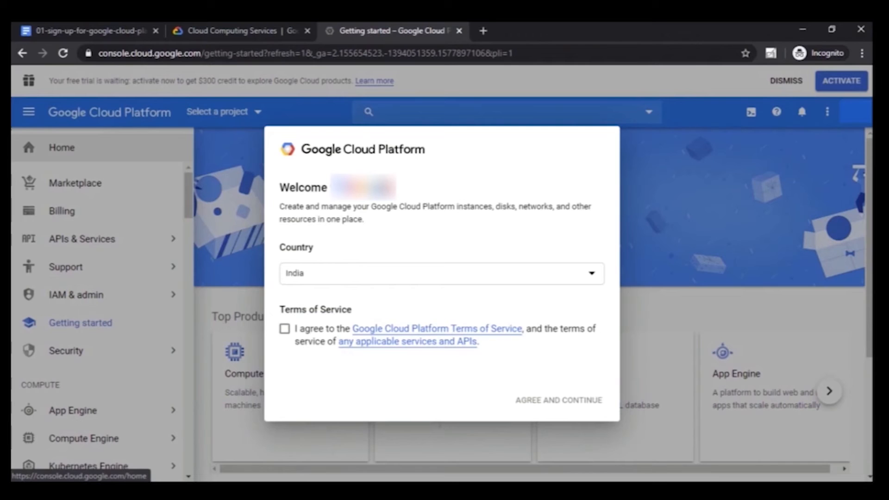
# - Accept the Cloud Platform terms of service and start the Try for Free signup
pyautogui.click(284, 328)
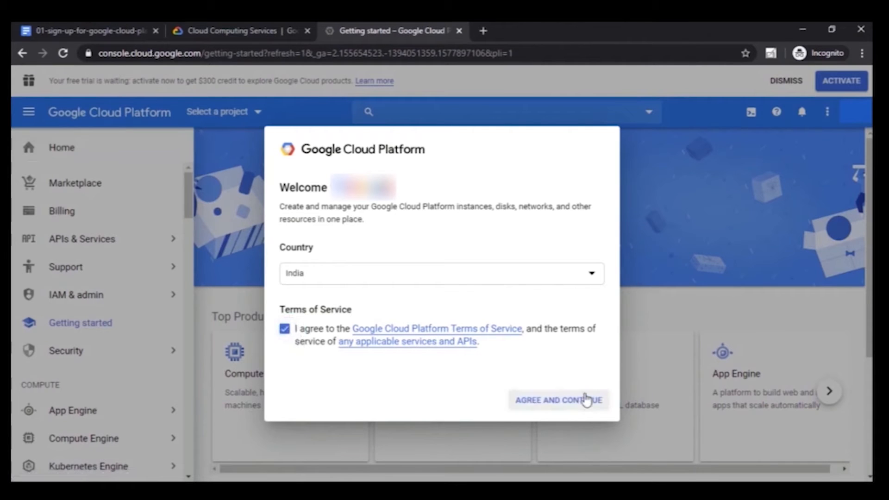
pyautogui.click(557, 400)
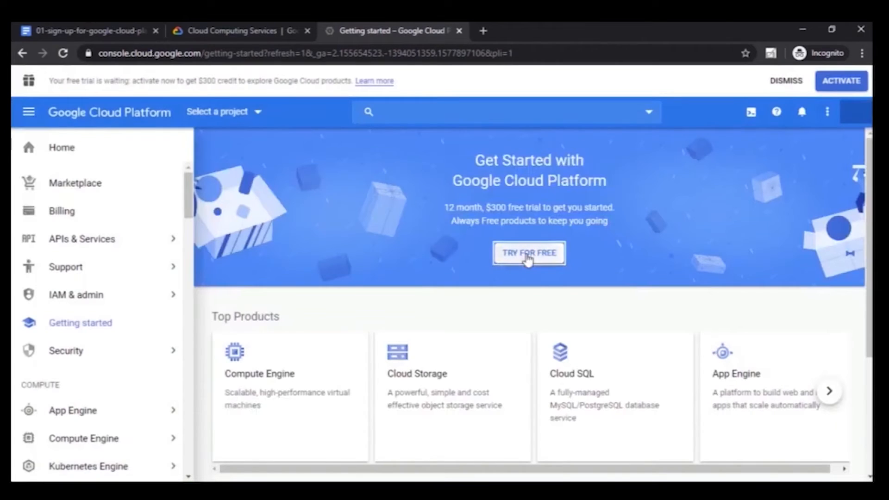
pyautogui.click(528, 253)
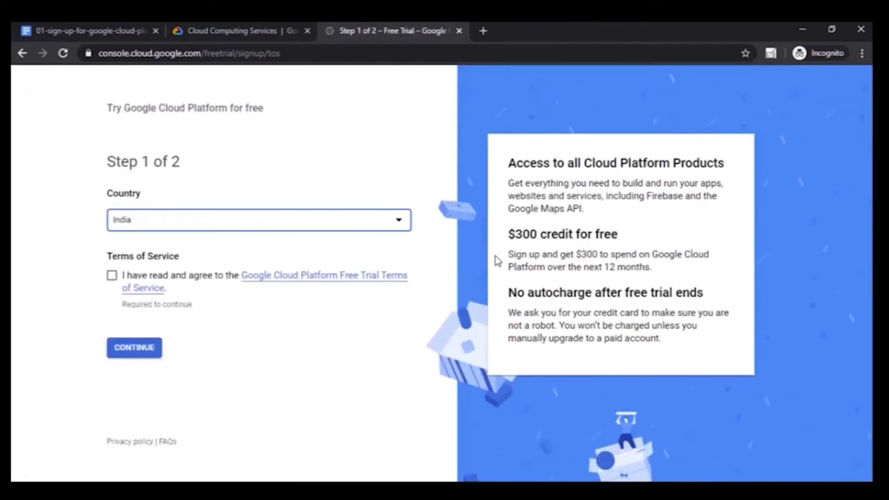
pyautogui.moveTo(274, 237)
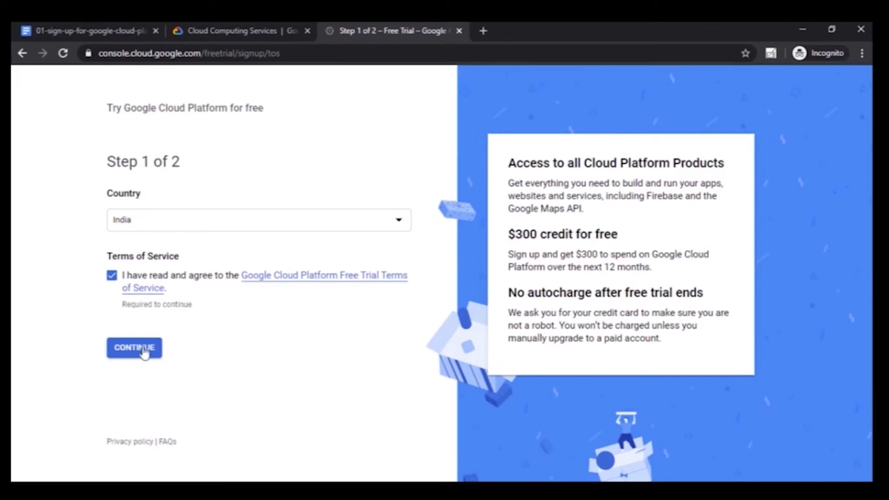
# - Accept the free trial terms and continue to step 2, payments profile and customer info
pyautogui.click(134, 347)
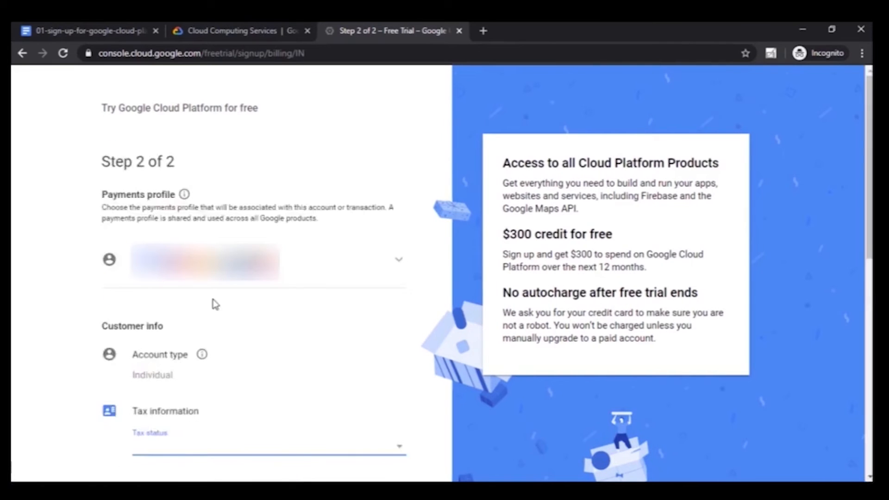
# - Enter card payment details, start the free trial and confirm the transaction to reach My First Project
pyautogui.scroll(-3)
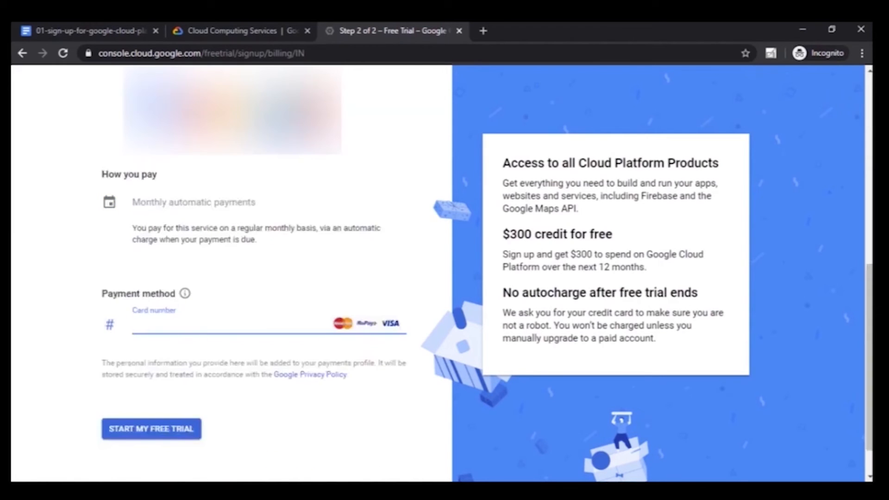
pyautogui.click(198, 325)
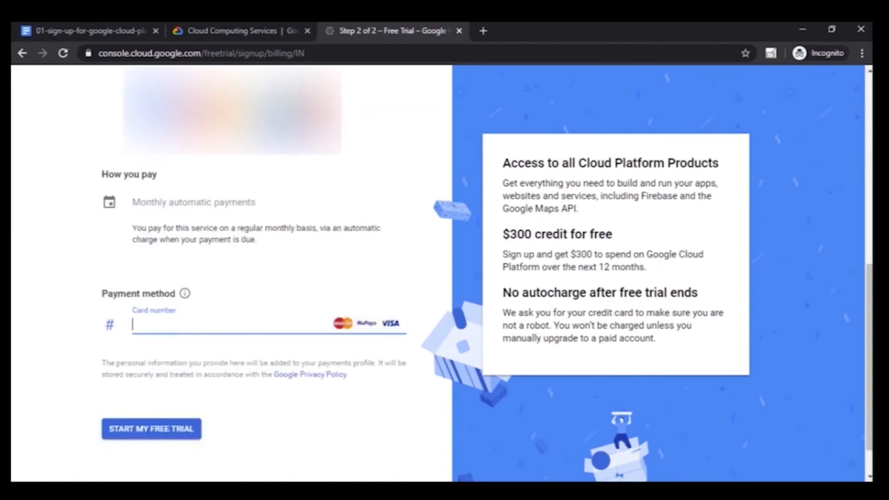
pyautogui.scroll(-3)
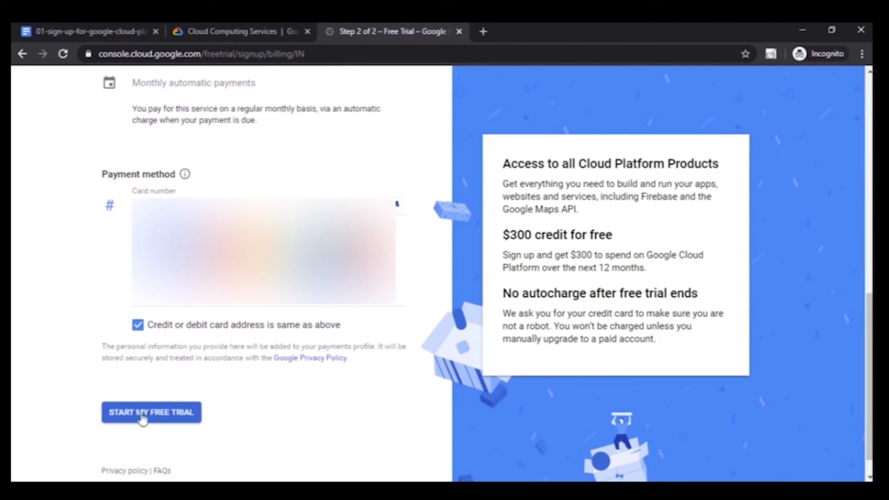
pyautogui.click(151, 412)
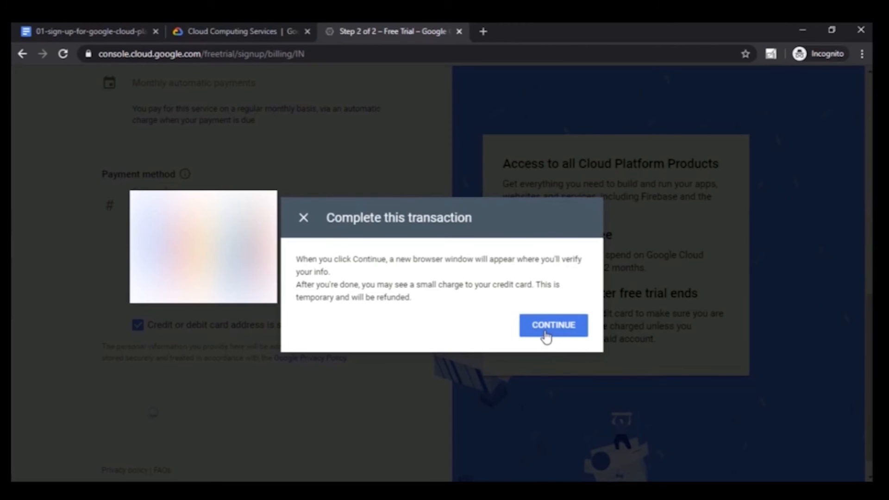
pyautogui.click(553, 325)
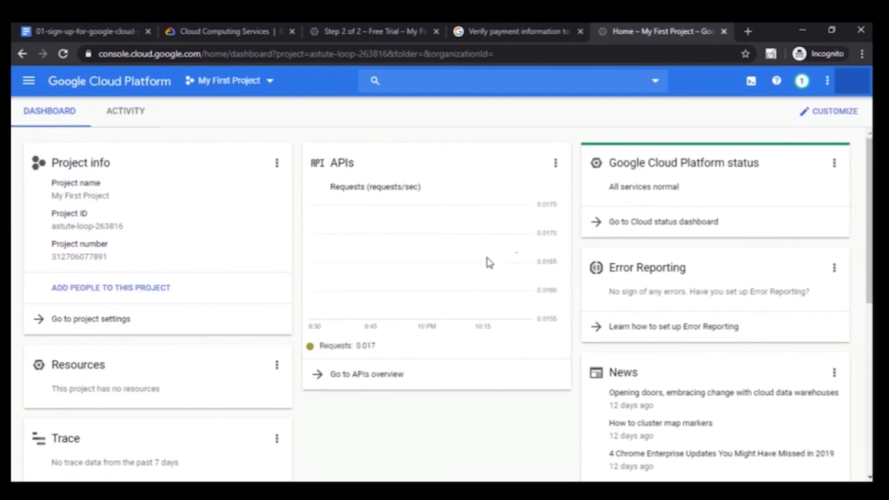
pyautogui.moveTo(498, 409)
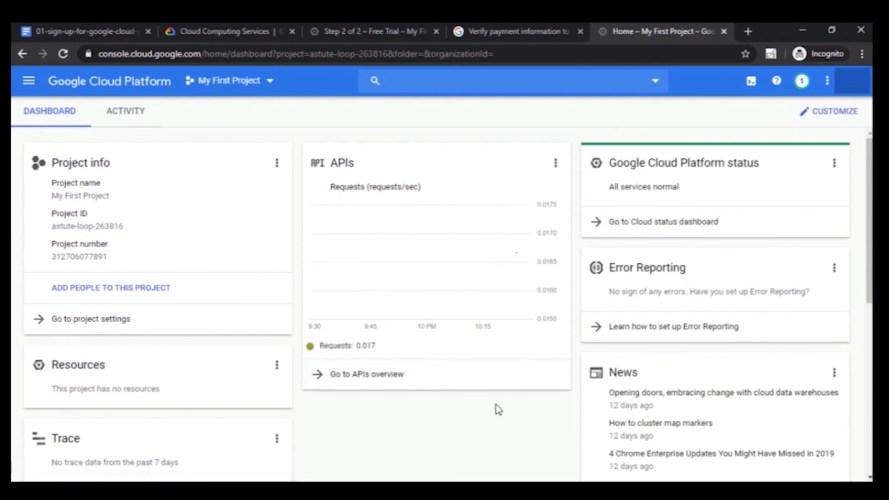